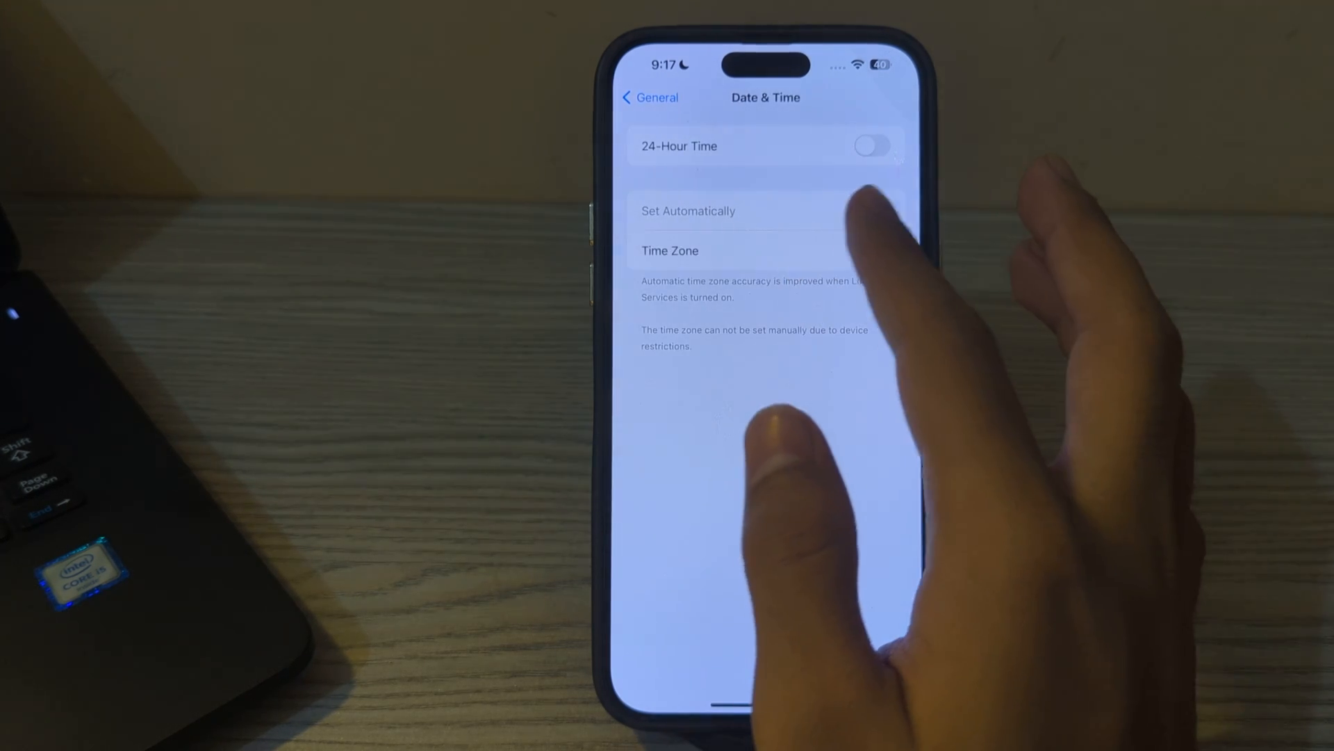
# Step: Switch on Set Automatically in Date & Time and return to General
pyautogui.click(873, 211)
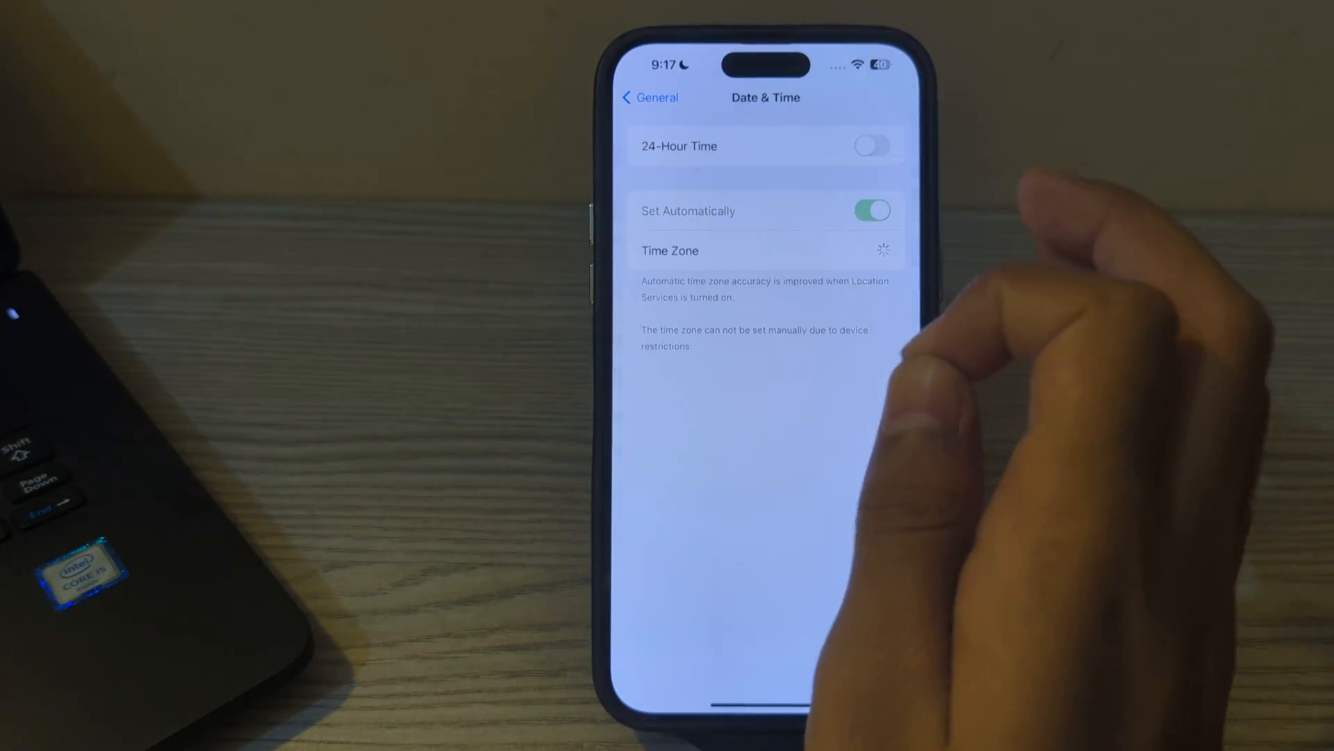
pyautogui.click(649, 97)
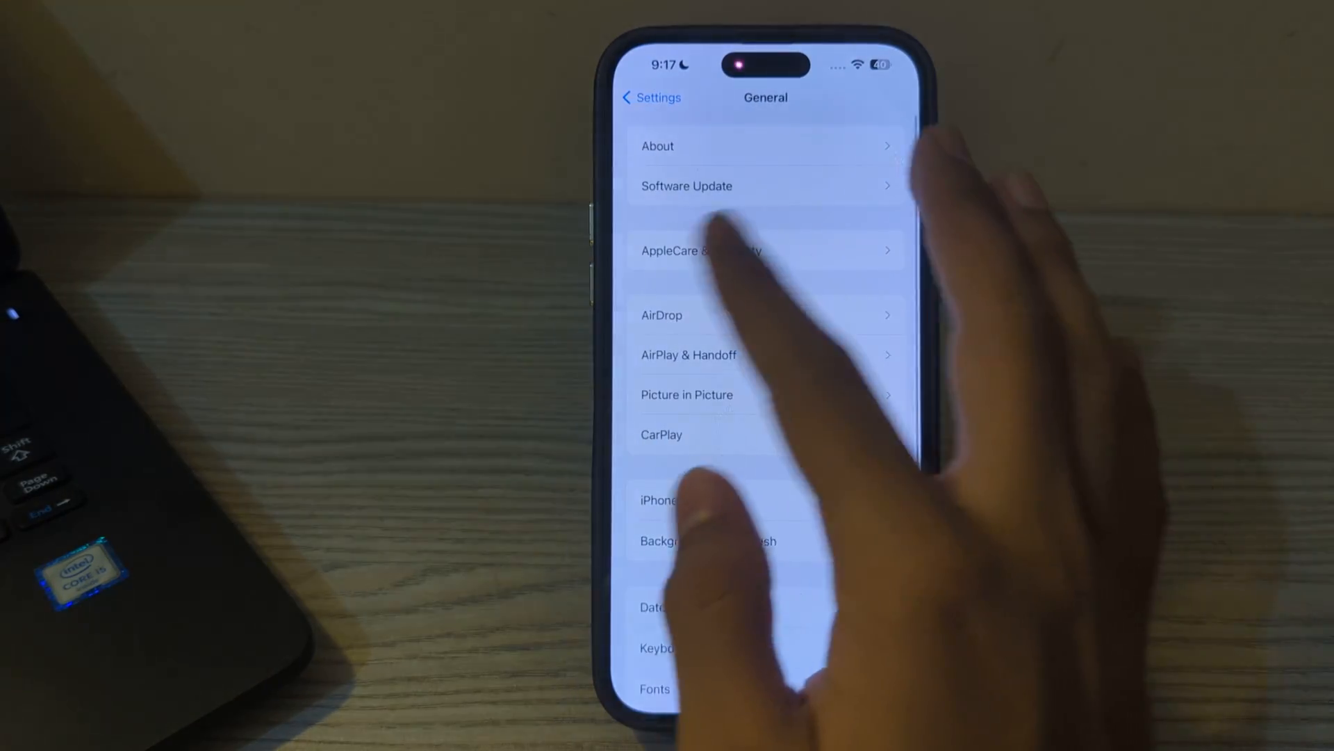
# Step: Turn off the Screen Time passcode from the Screen Time settings
pyautogui.click(643, 97)
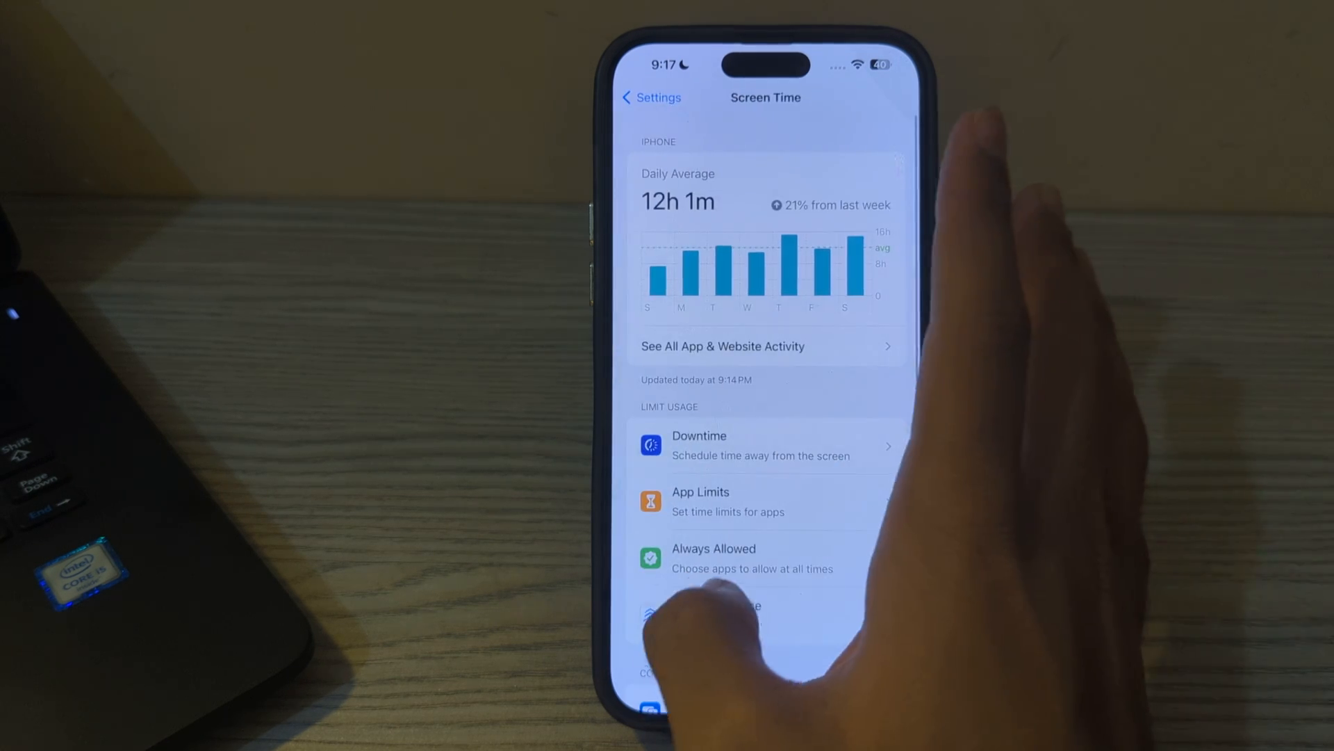
pyautogui.scroll(-3)
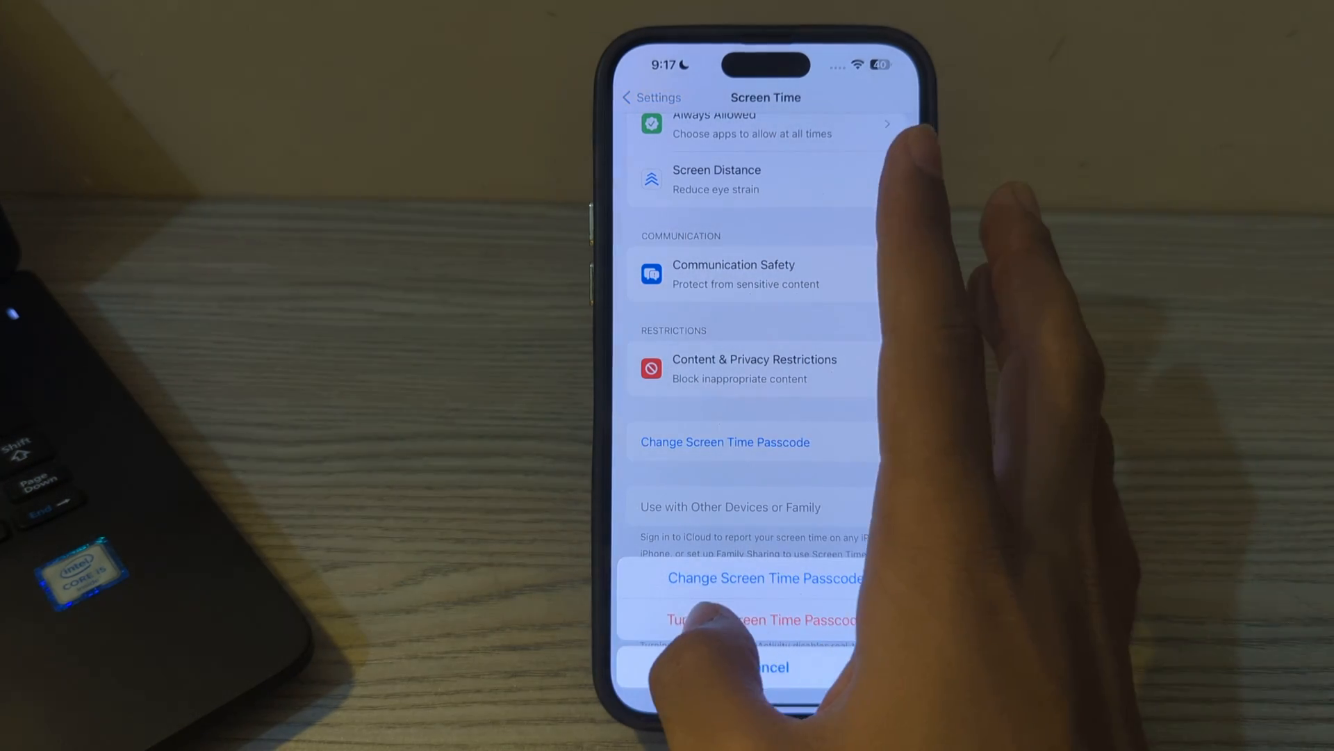
pyautogui.click(761, 620)
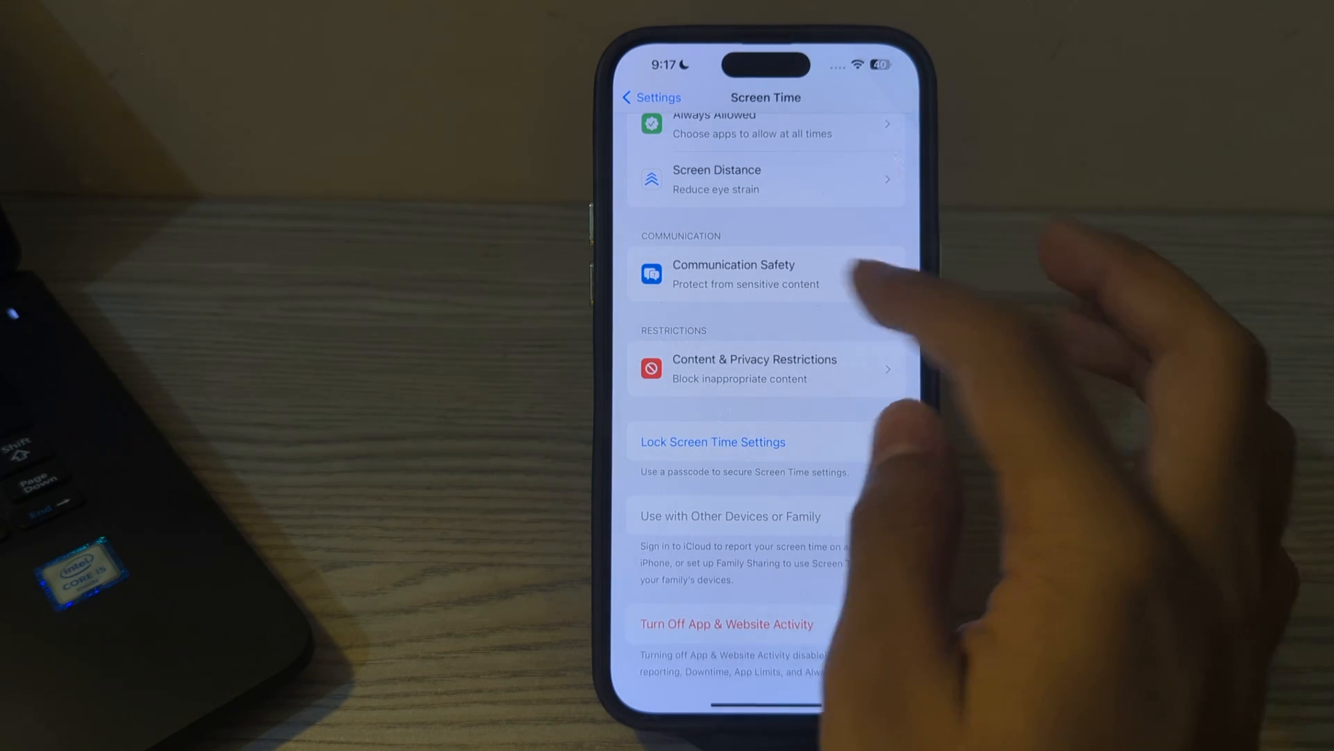
# Step: Set Passcode Changes and Account Changes to Allow, then return to the Settings home
pyautogui.click(755, 368)
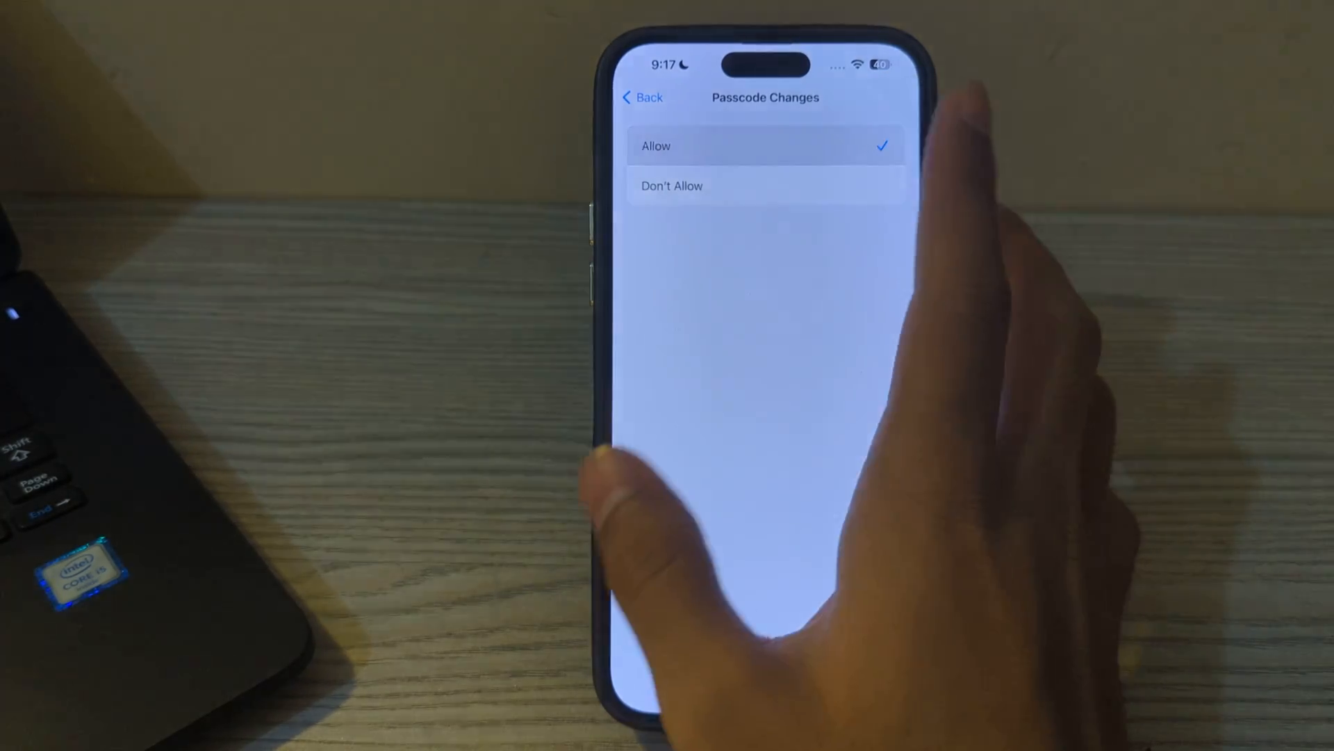
pyautogui.click(641, 98)
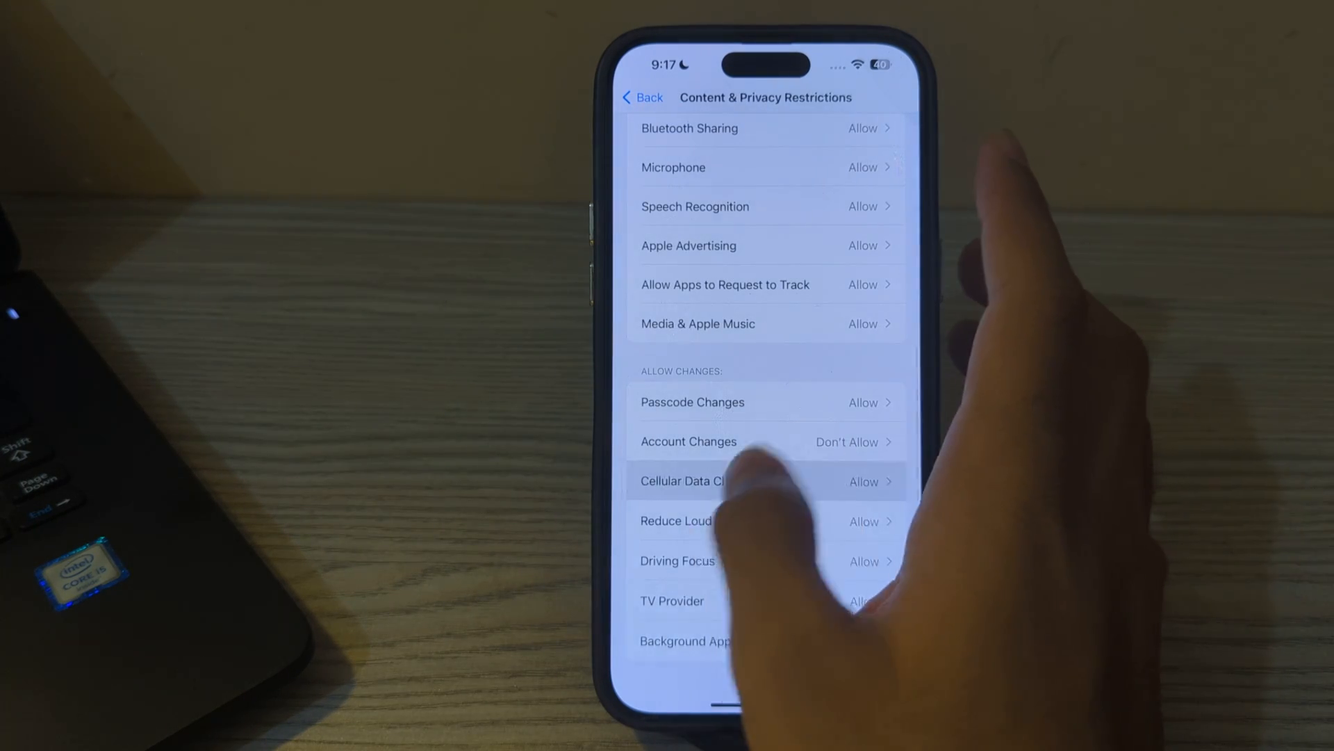
pyautogui.click(689, 442)
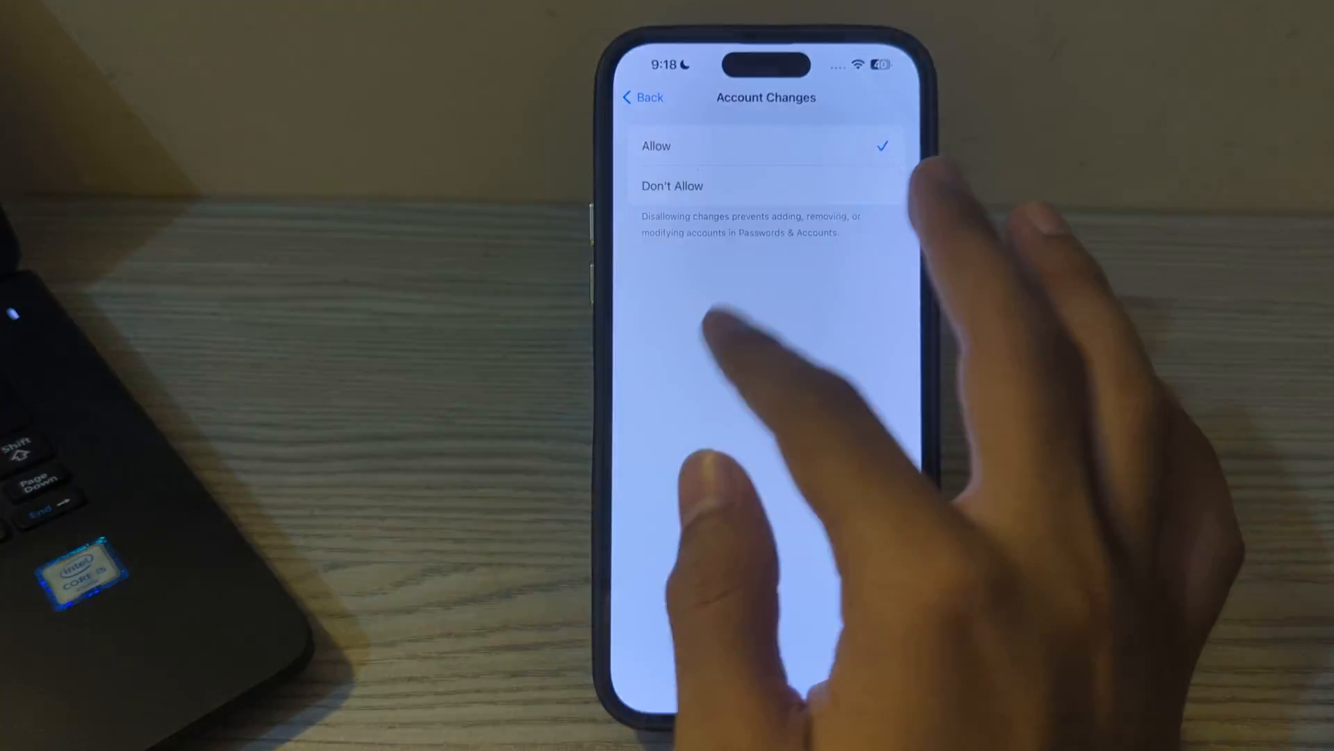
pyautogui.click(641, 97)
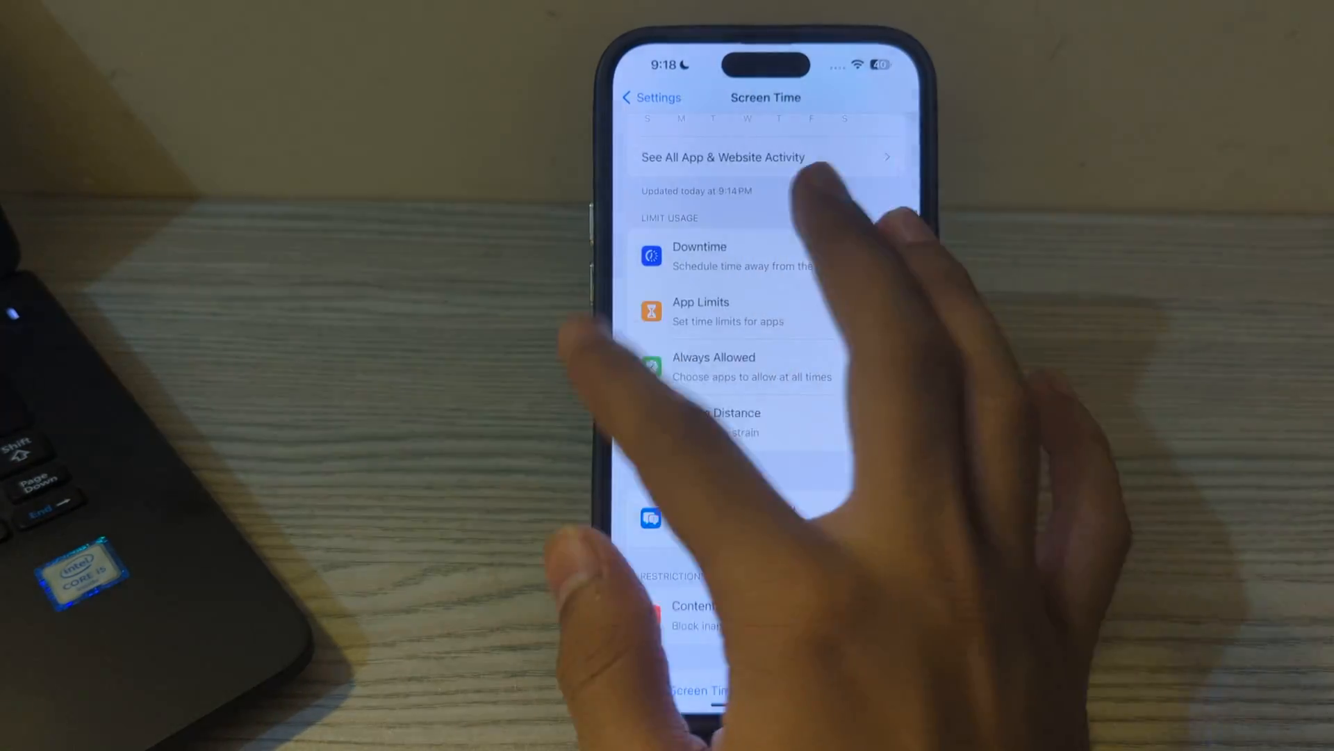
pyautogui.click(650, 98)
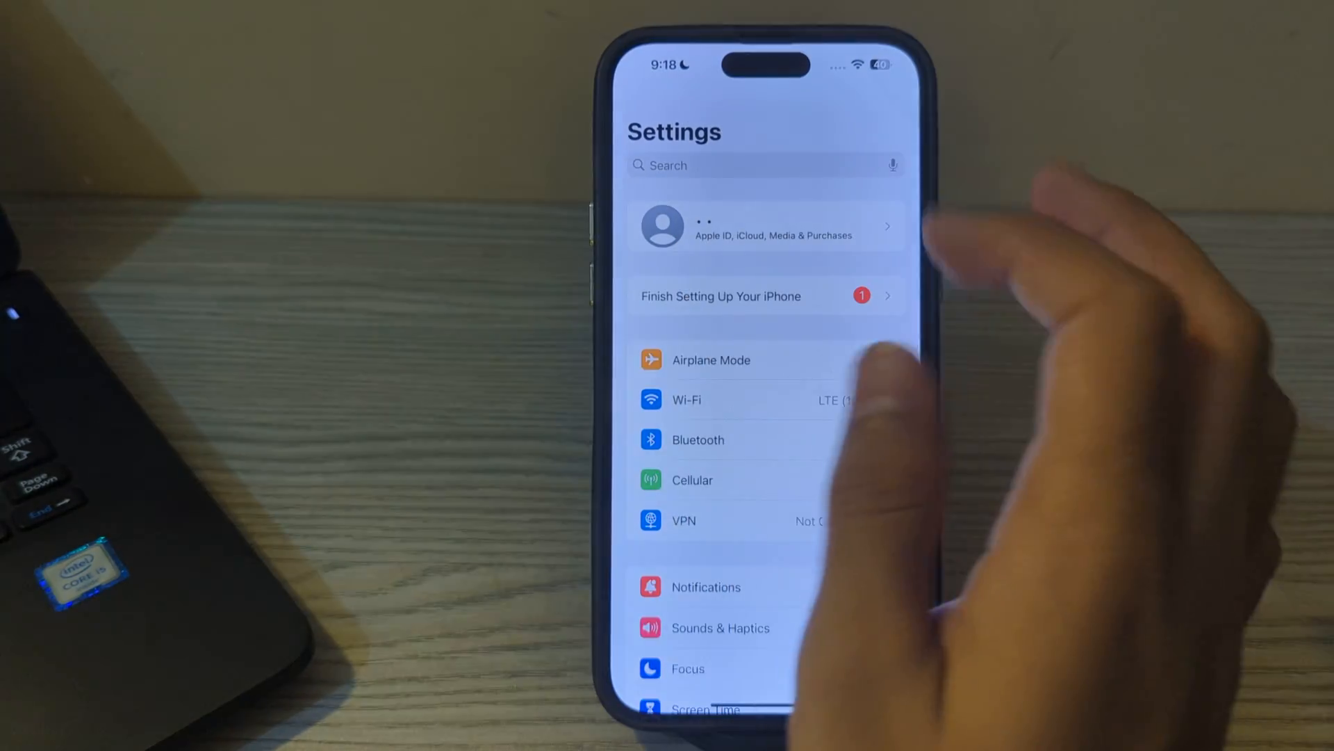